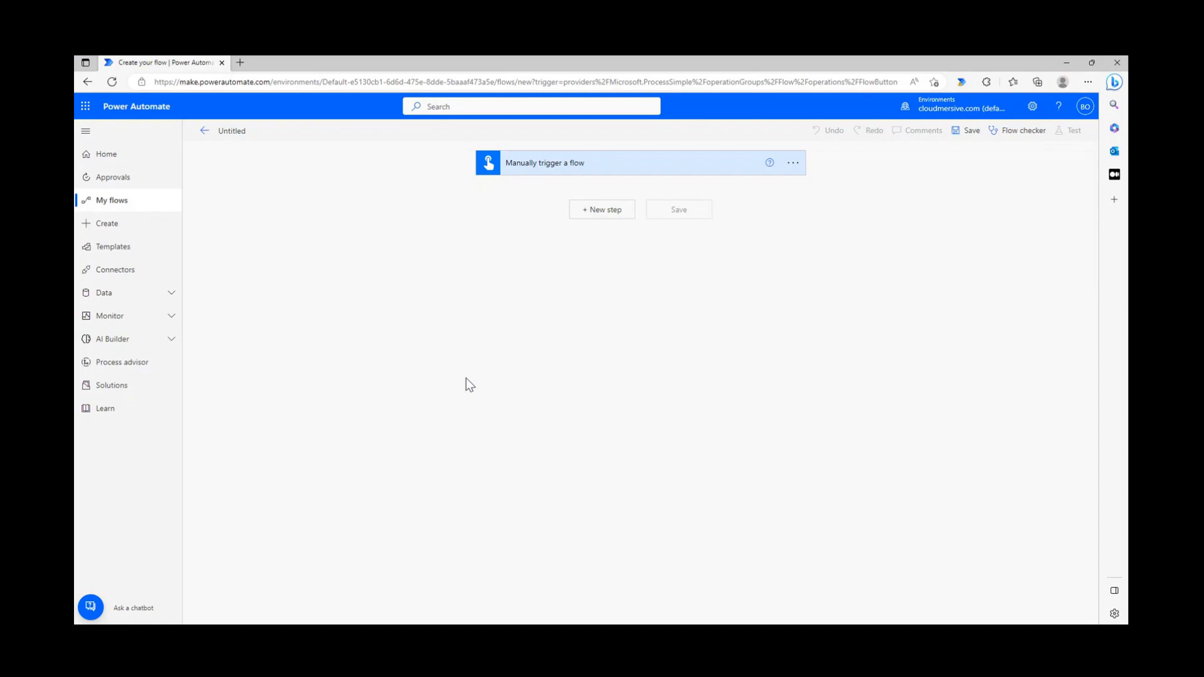
pyautogui.moveTo(587, 251)
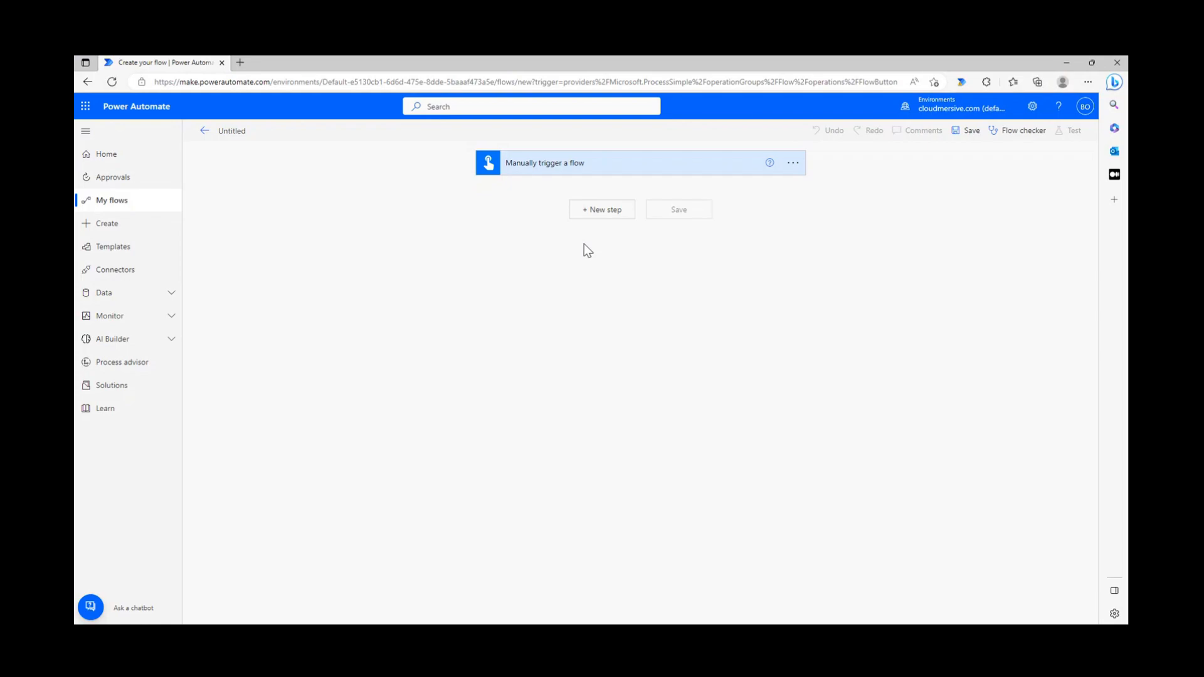
pyautogui.moveTo(641, 257)
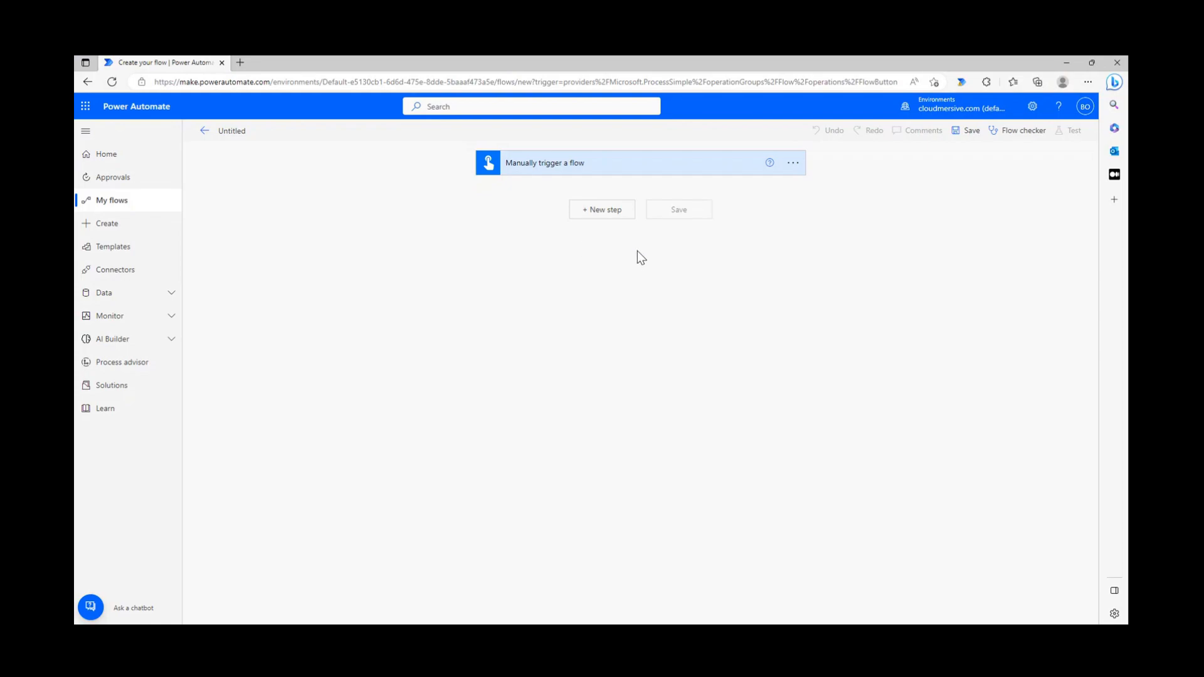
pyautogui.moveTo(623, 221)
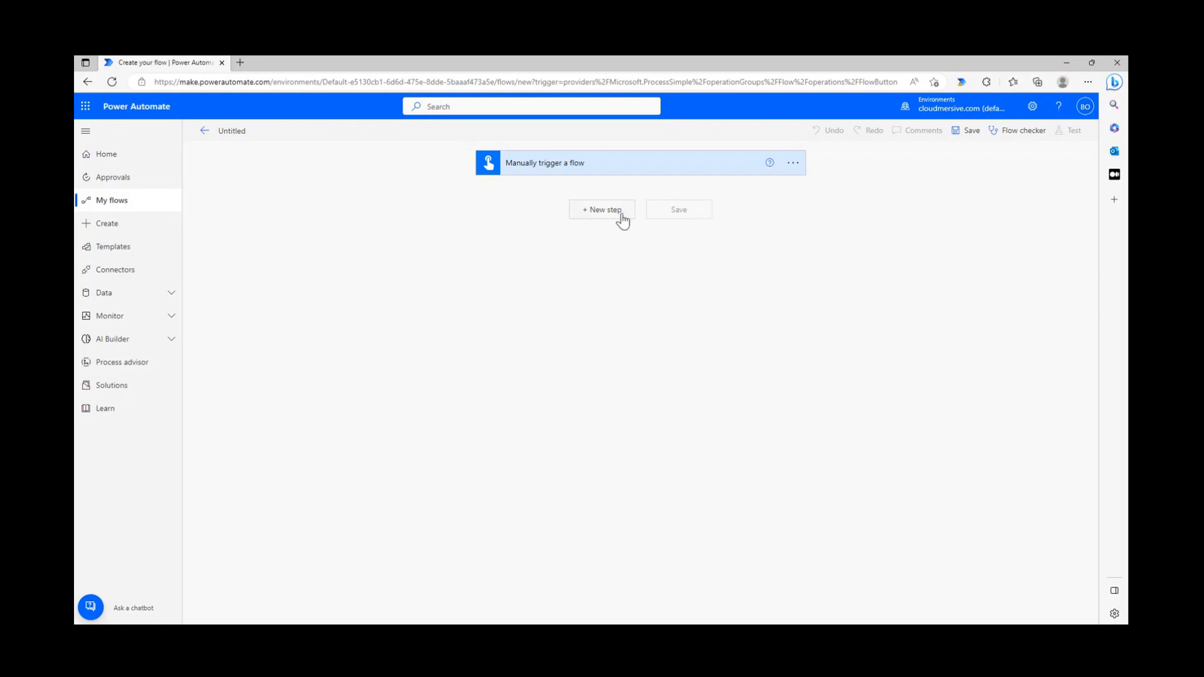
# Add SharePoint Get file content for Content Team site, path '/Shared Documents/Power Automate Samples/xmlsample.xml'.
pyautogui.click(602, 209)
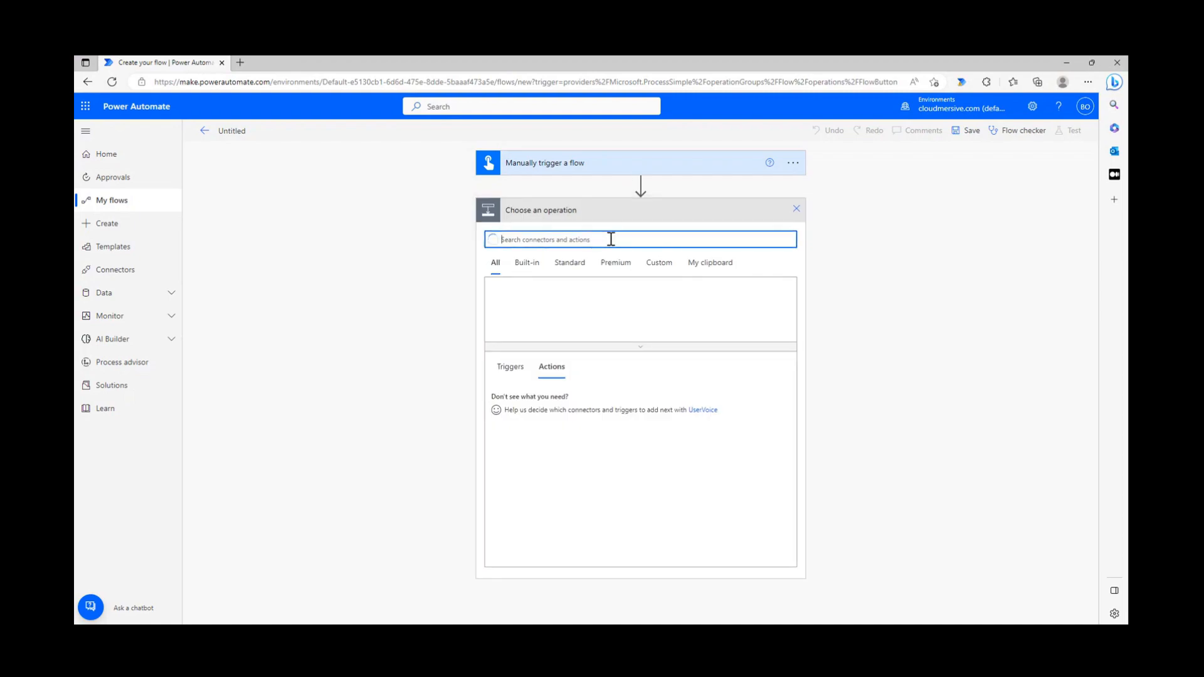
pyautogui.write('get file content')
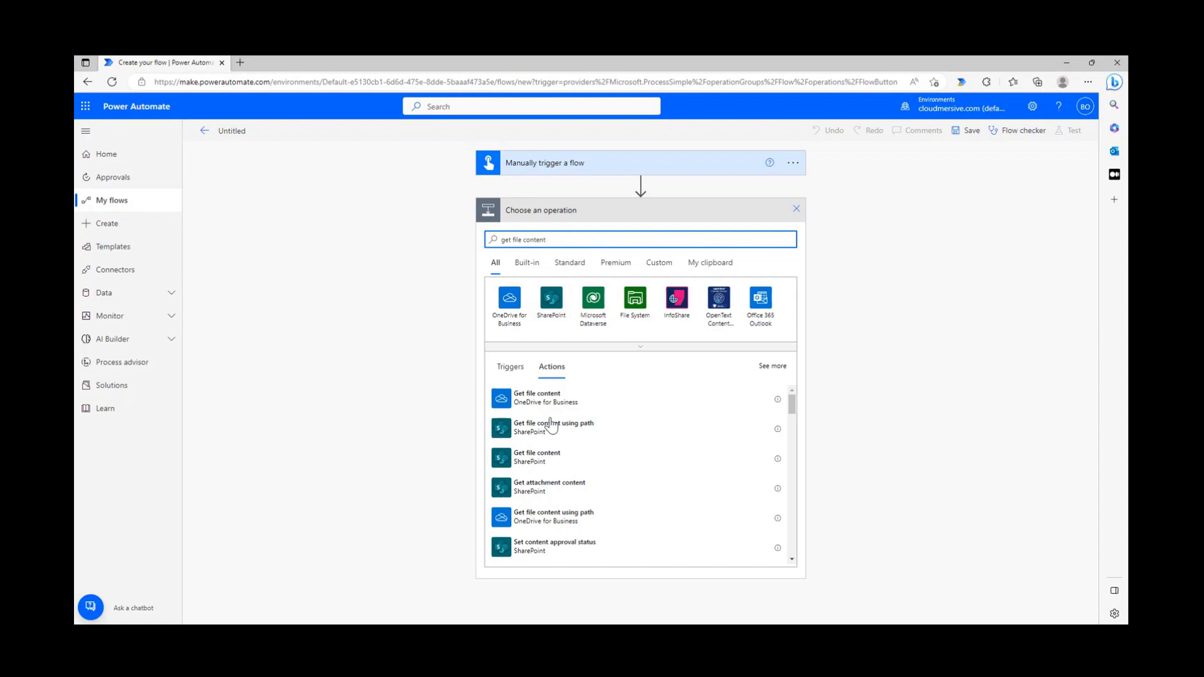
pyautogui.click(535, 456)
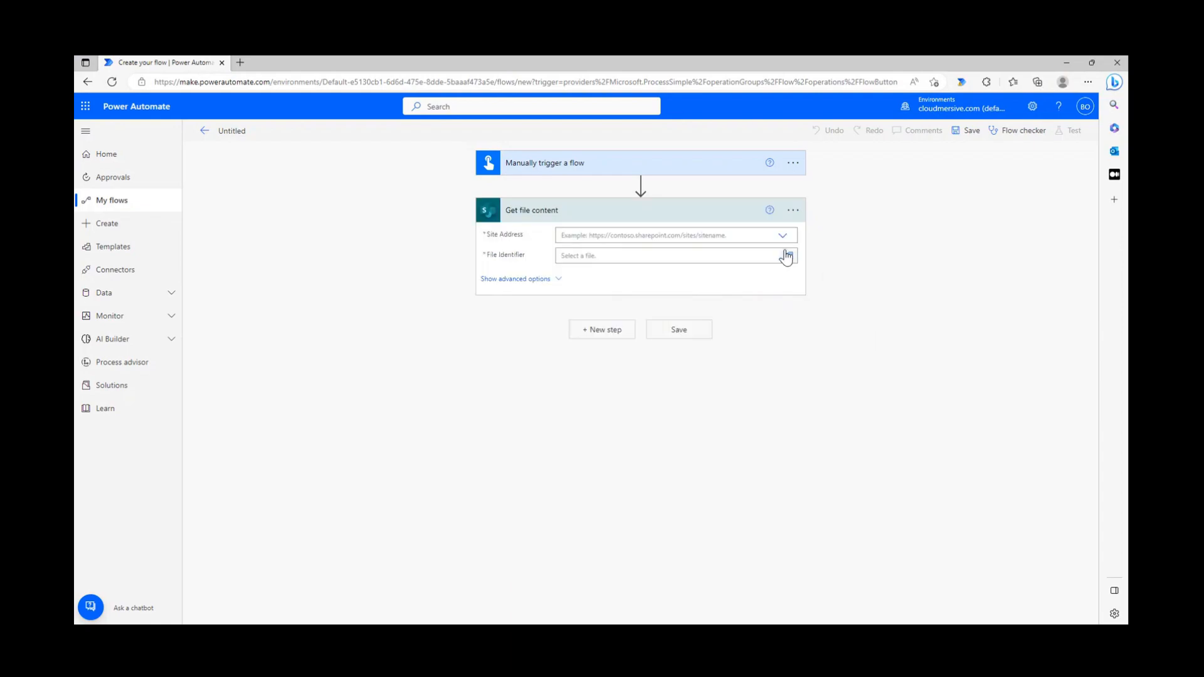
pyautogui.click(675, 234)
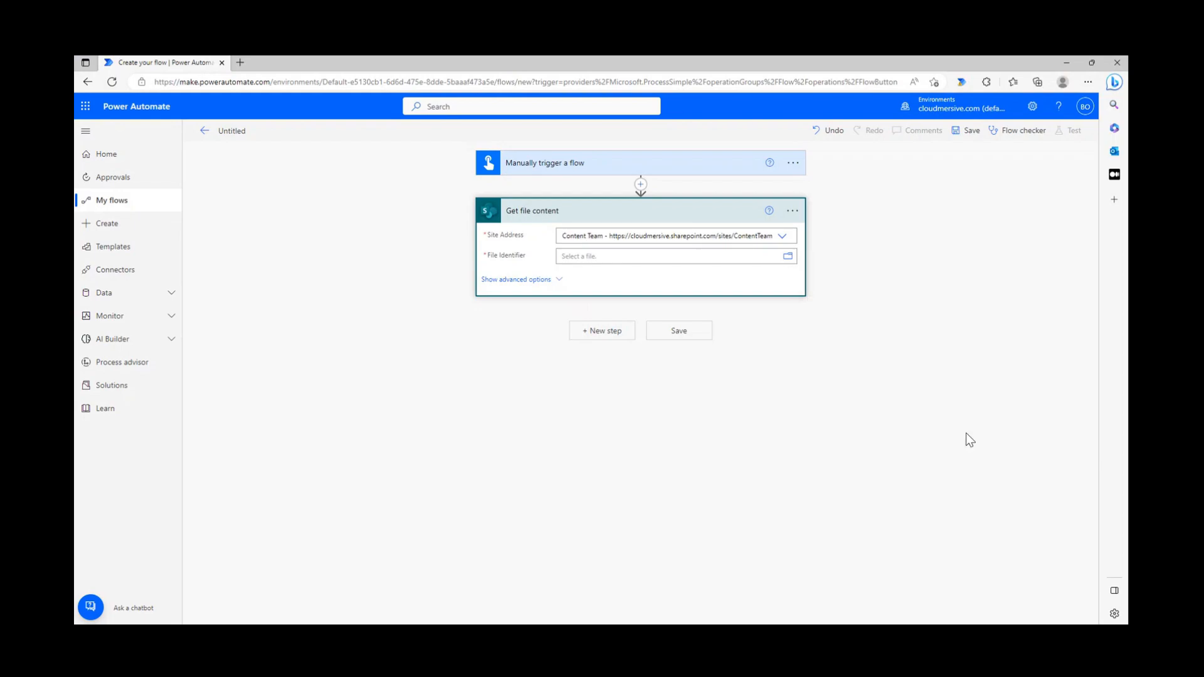
pyautogui.write('/Shared Documents/Power Automate Samples/xmlsample.xml')
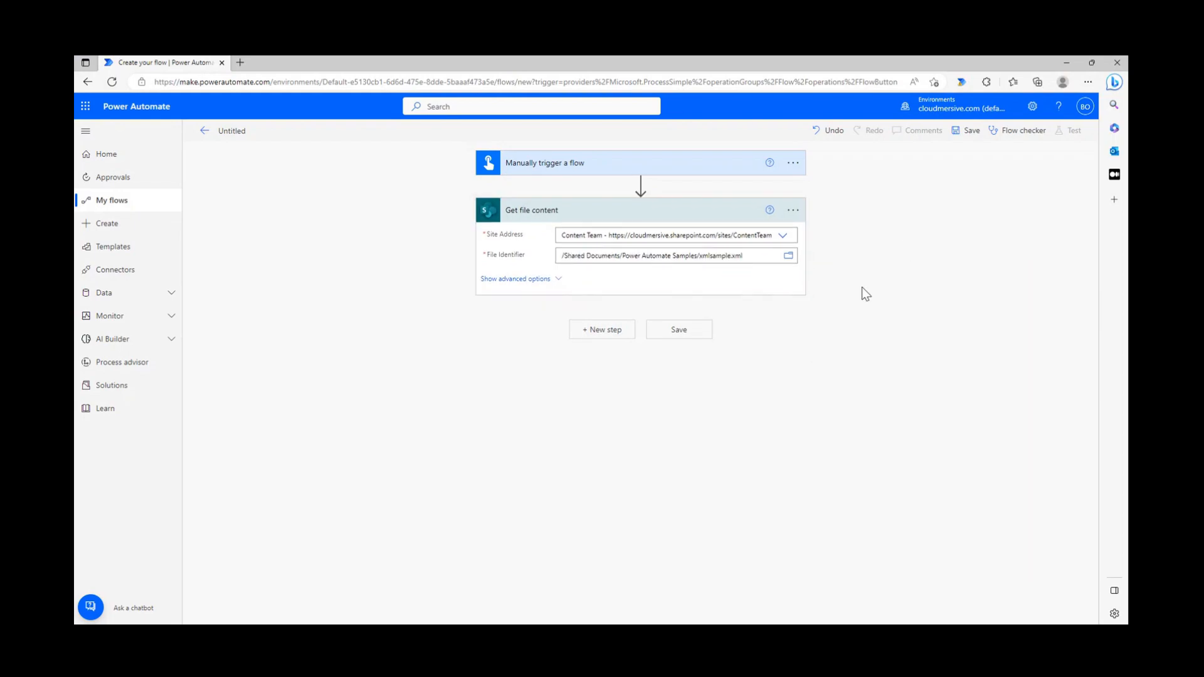
pyautogui.moveTo(864, 296)
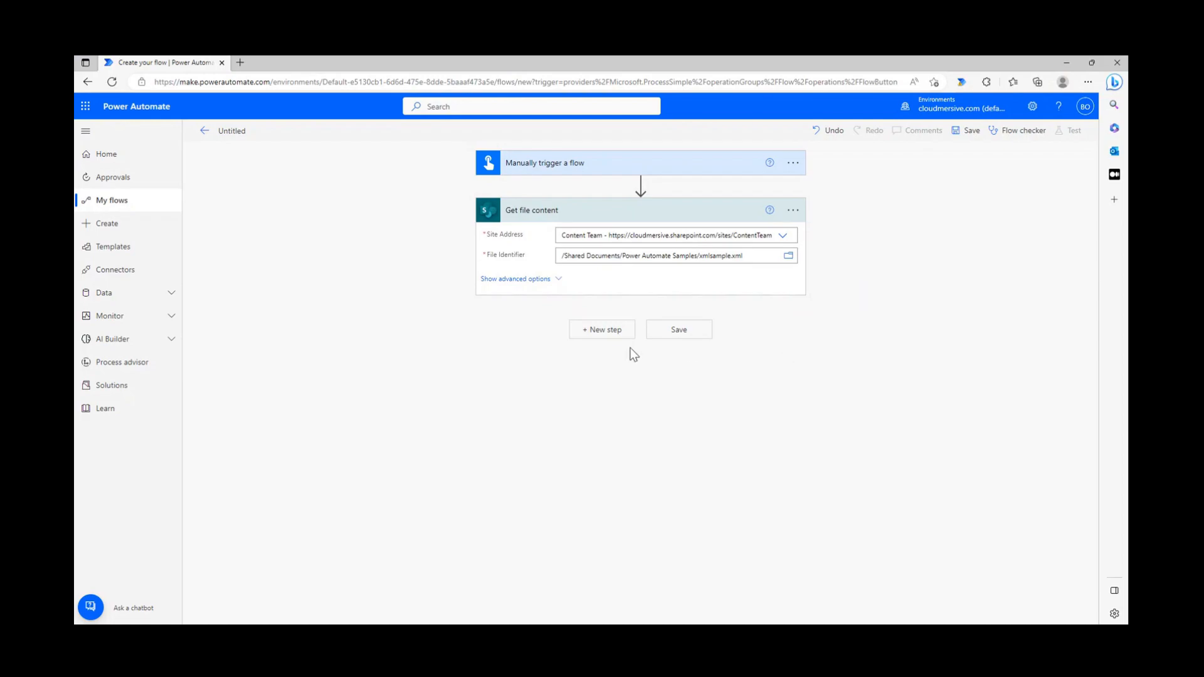
pyautogui.moveTo(602, 330)
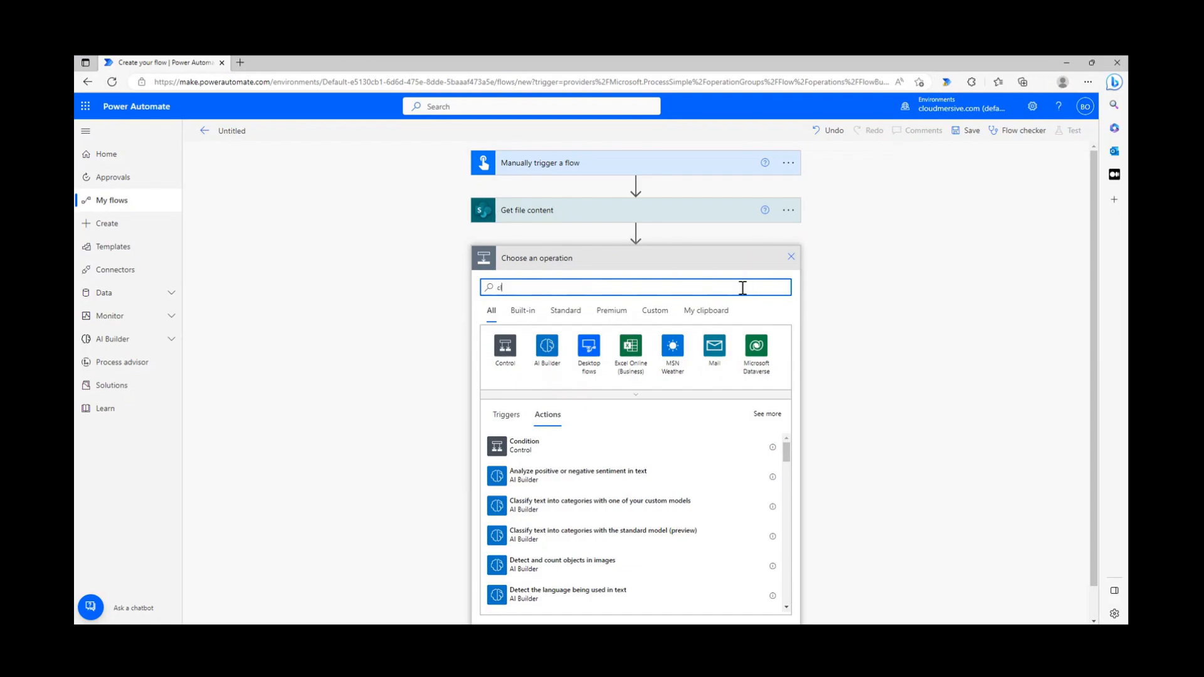
# Search 'cloudmersive' in a new step and choose the Cloudmersive Security connector's action list.
pyautogui.write('cloudmersive')
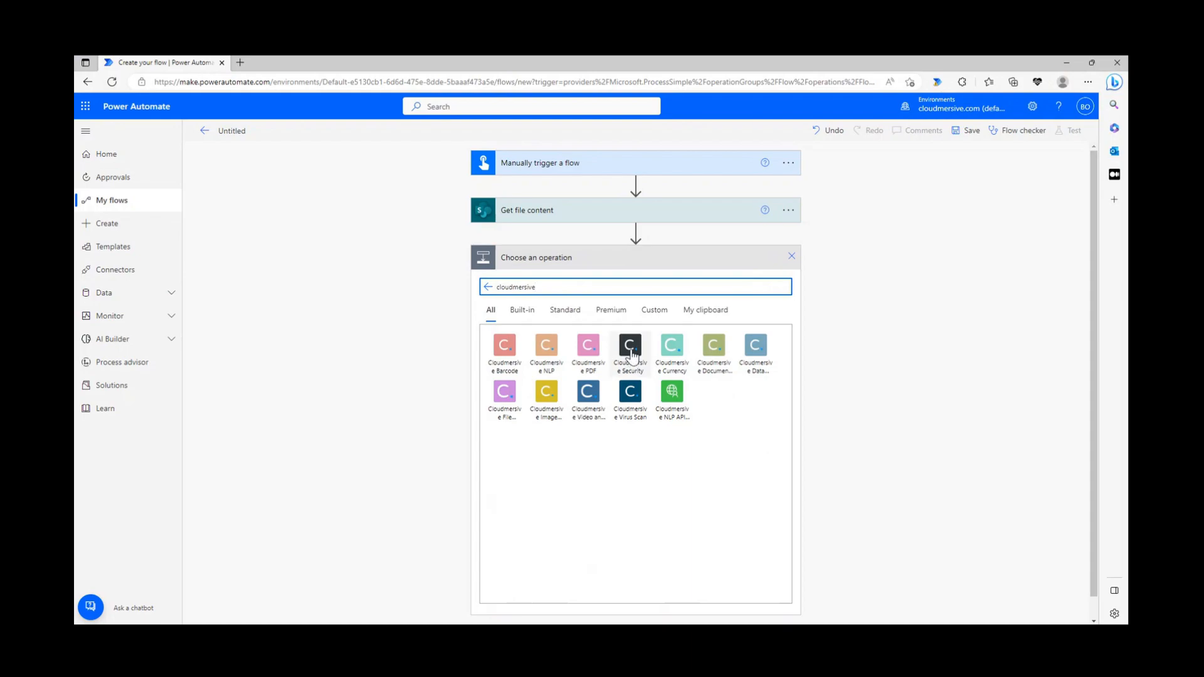
pyautogui.click(628, 351)
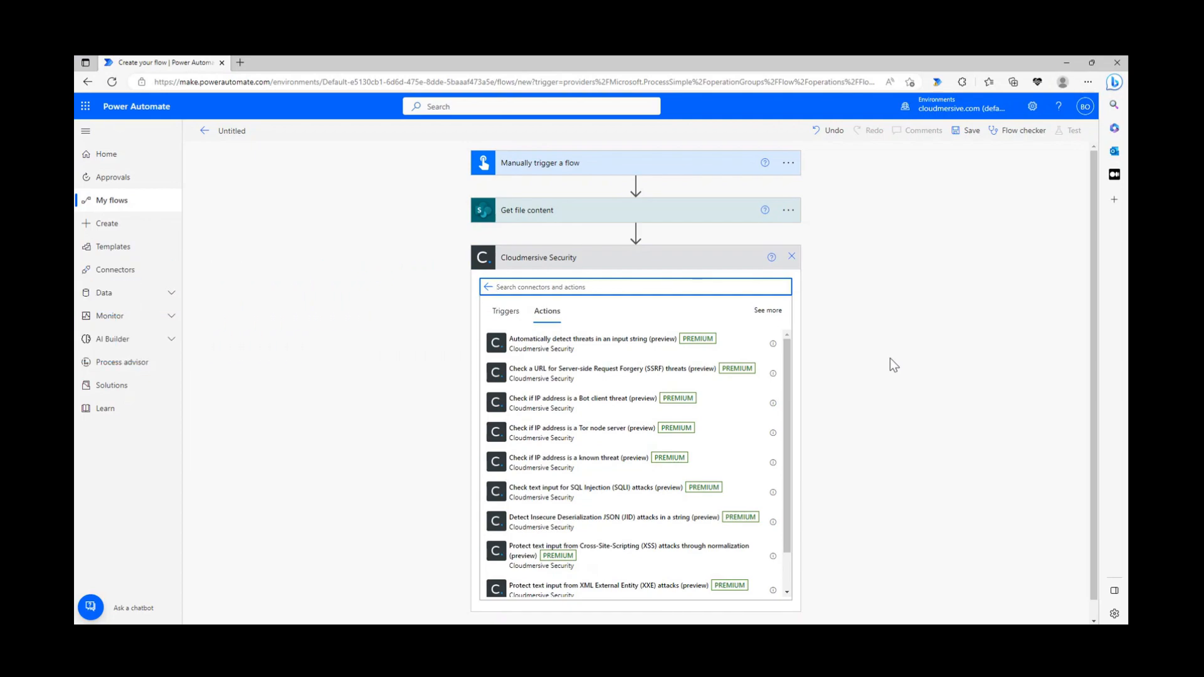
pyautogui.click(635, 286)
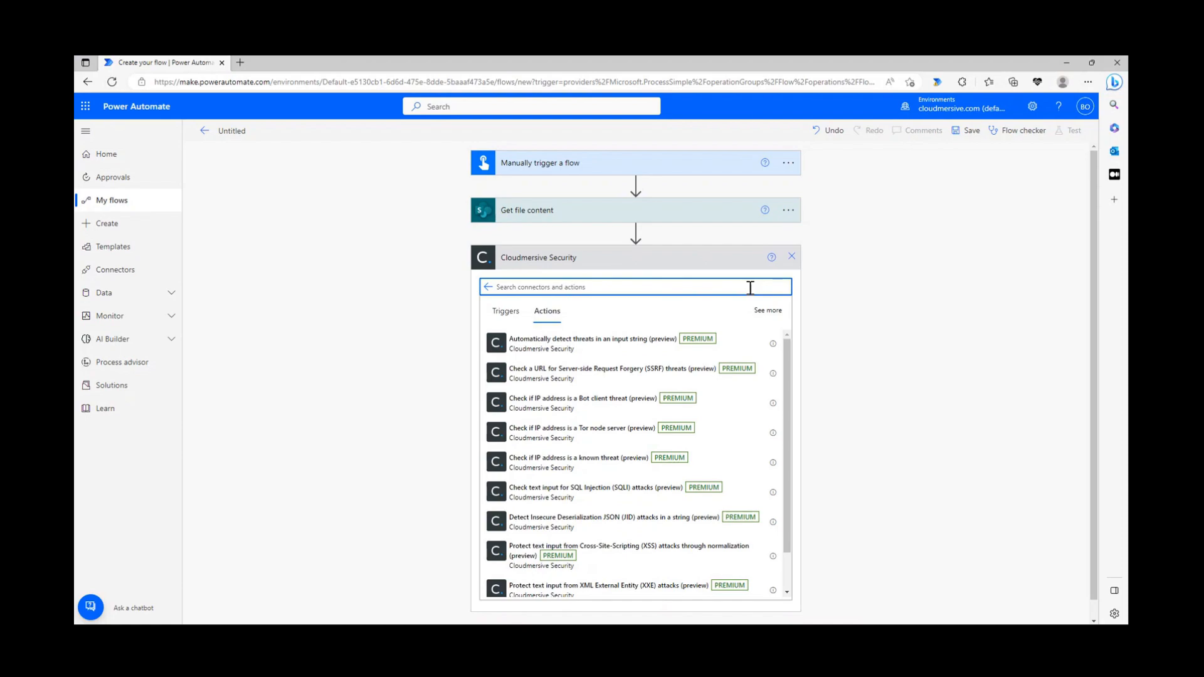
# Search 'xxe' and choose the Protect text input from XXE attacks action fed with File Content.
pyautogui.write('xxe')
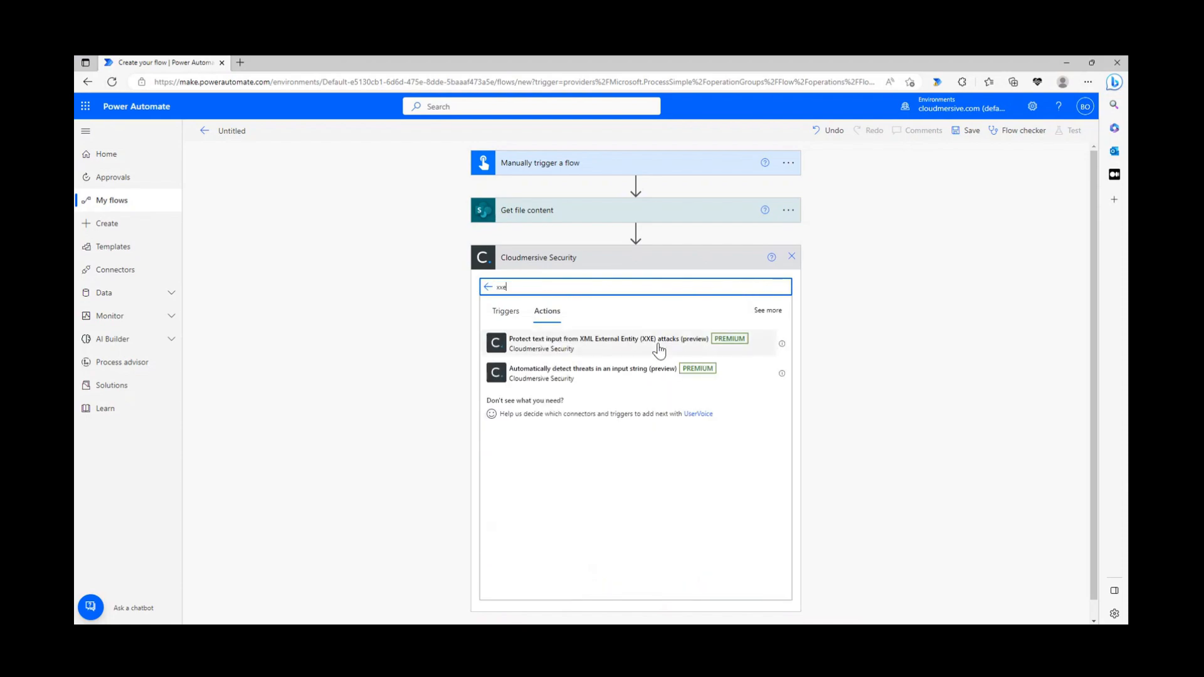
pyautogui.moveTo(640, 354)
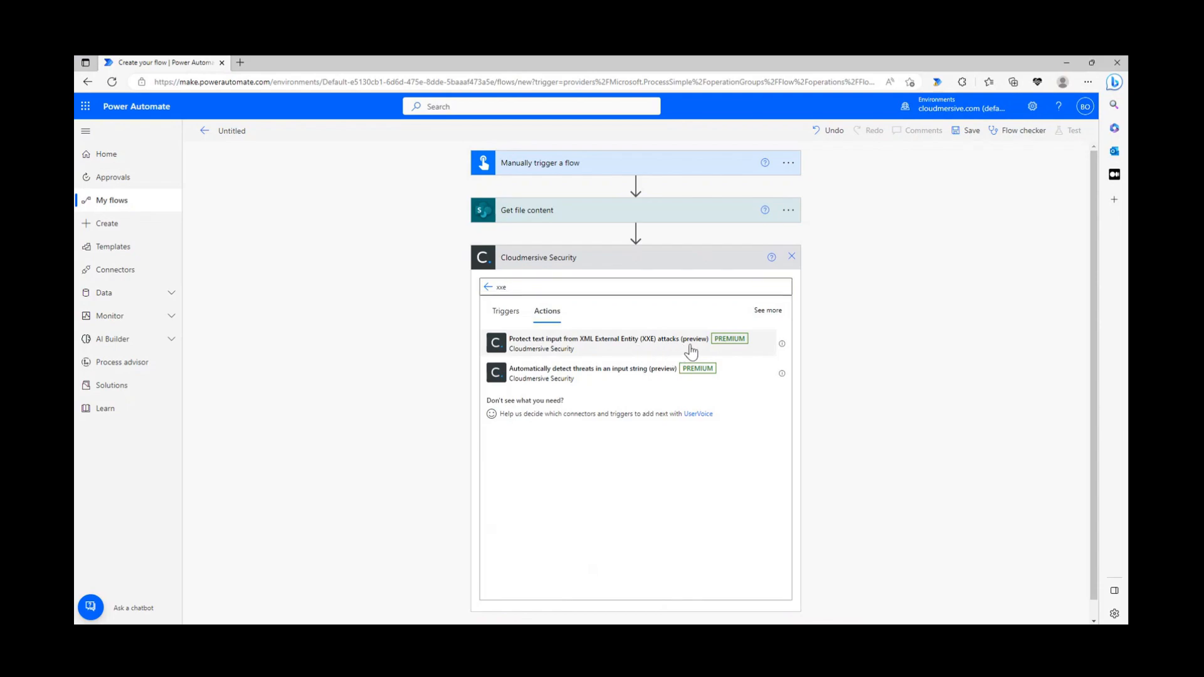
pyautogui.click(606, 343)
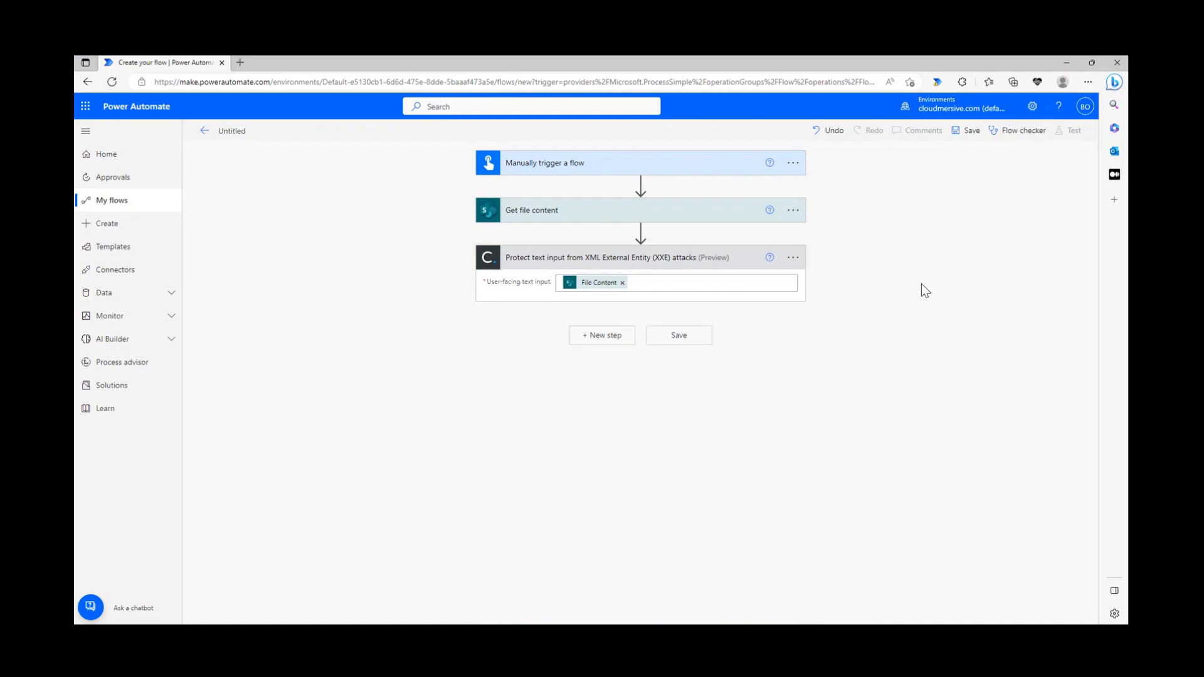
pyautogui.moveTo(793, 336)
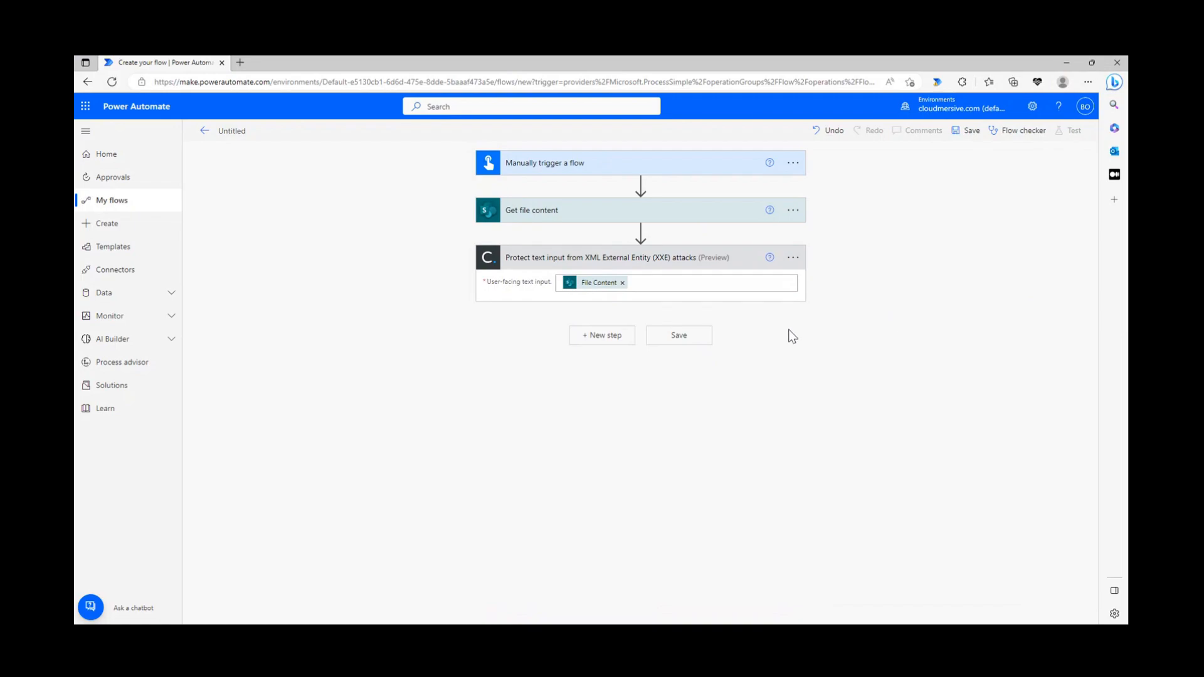
pyautogui.moveTo(745, 343)
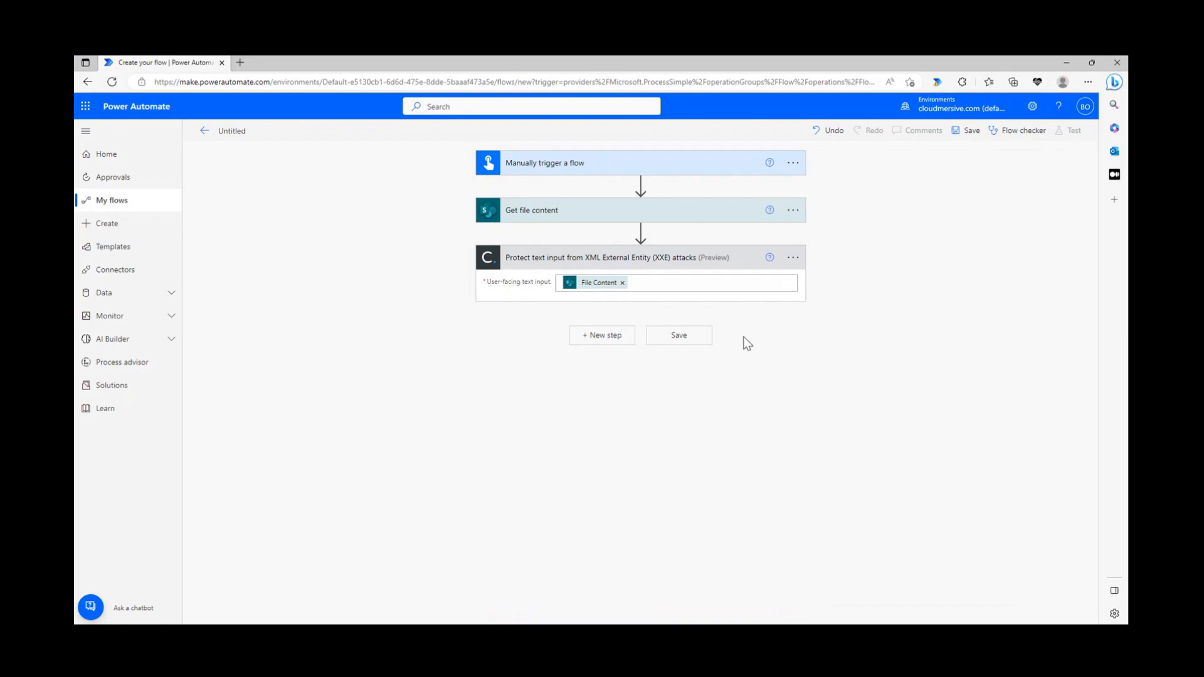
pyautogui.moveTo(703, 343)
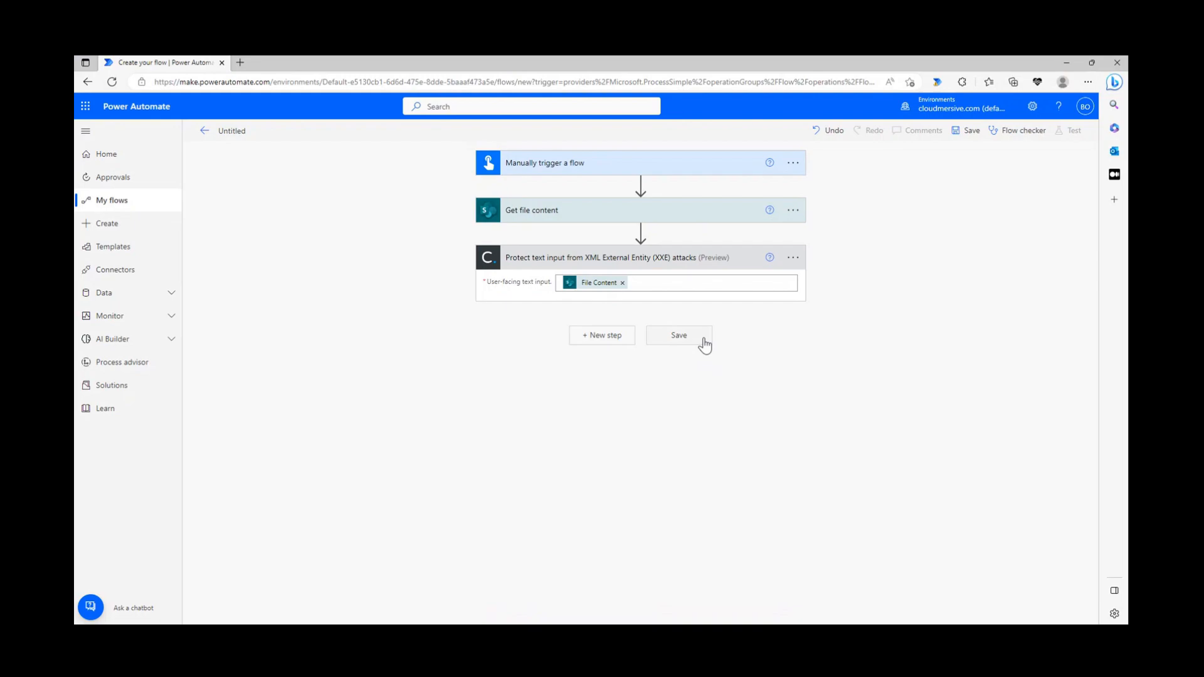
# Save the flow and run a manual test, confirming the connections.
pyautogui.click(679, 335)
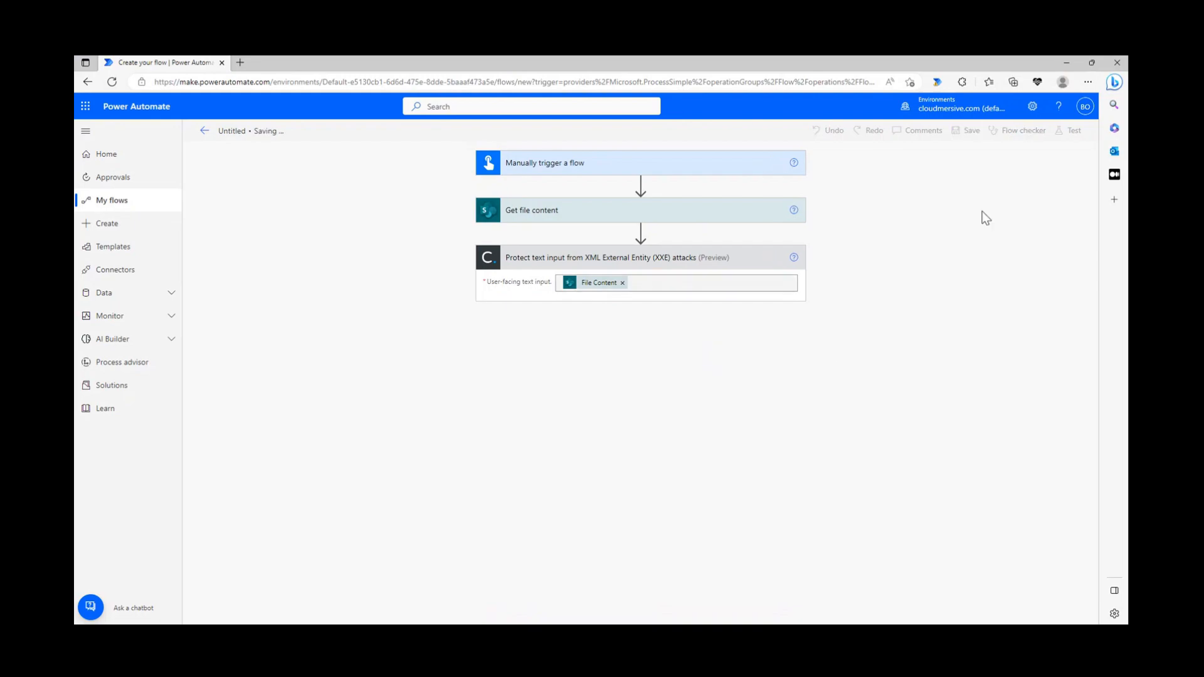
pyautogui.moveTo(1062, 183)
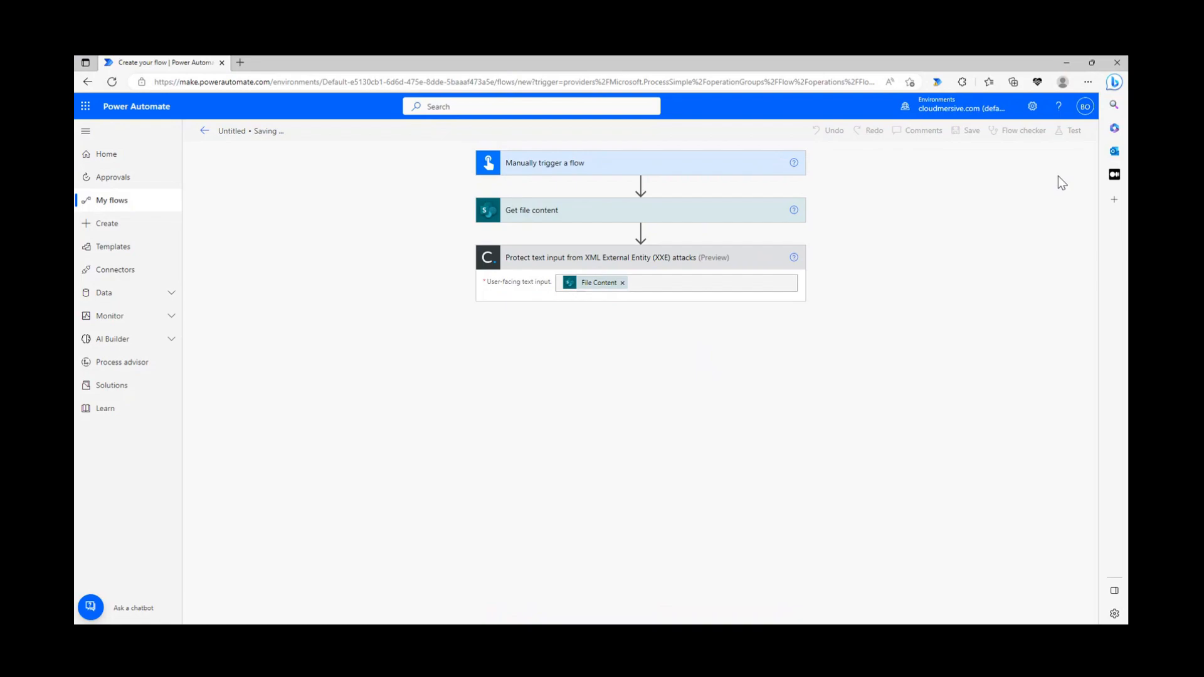
pyautogui.moveTo(1079, 142)
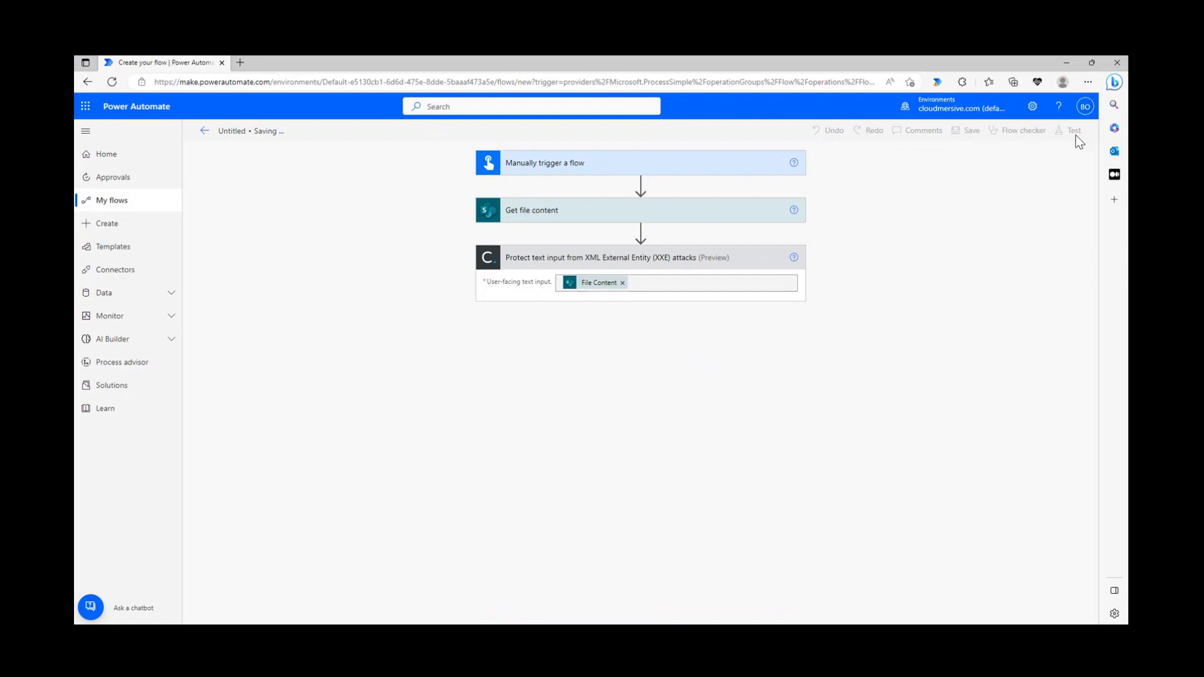
pyautogui.click(1072, 129)
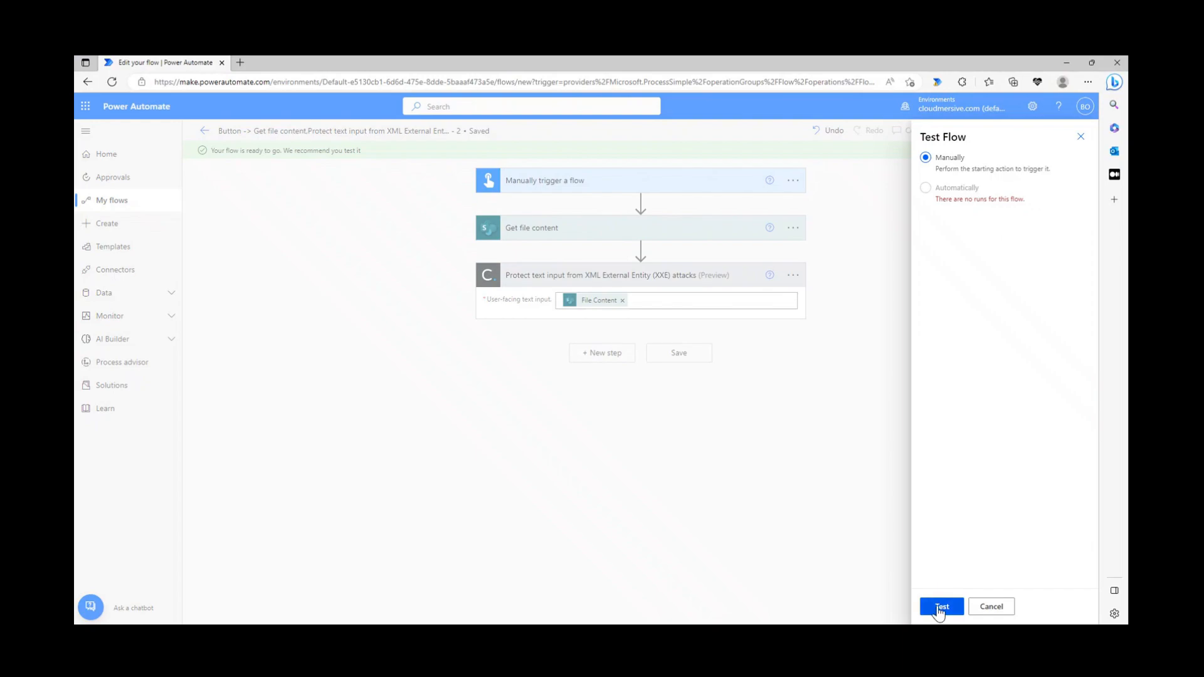
pyautogui.click(941, 607)
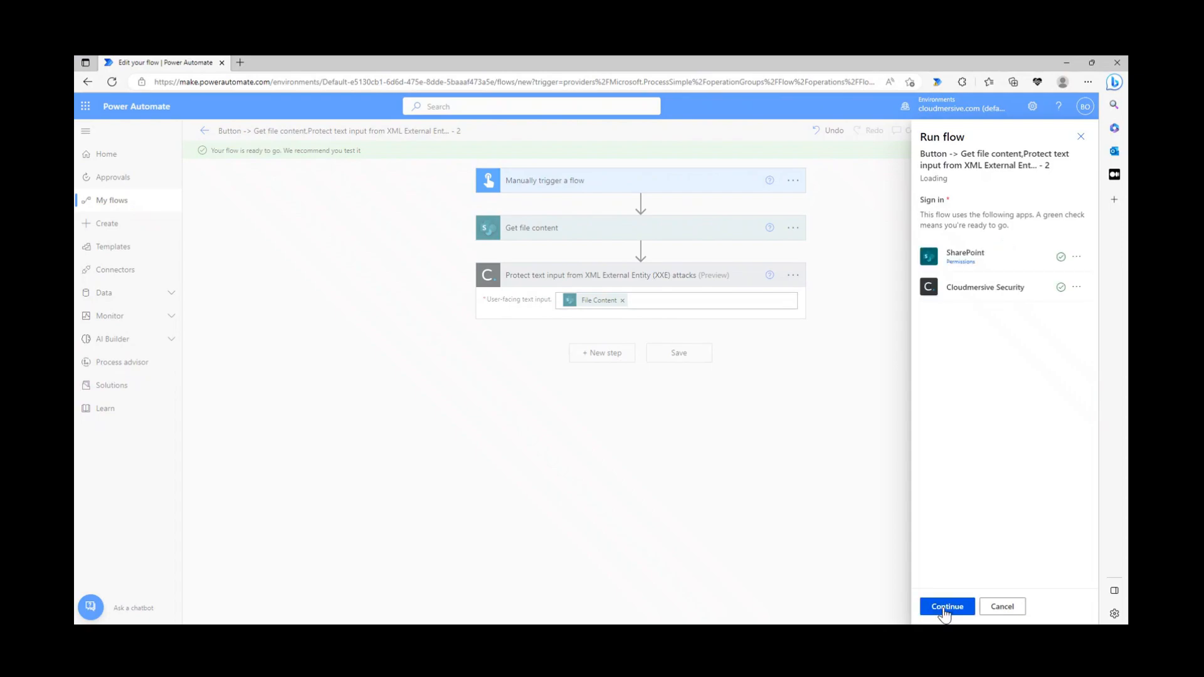
pyautogui.click(947, 606)
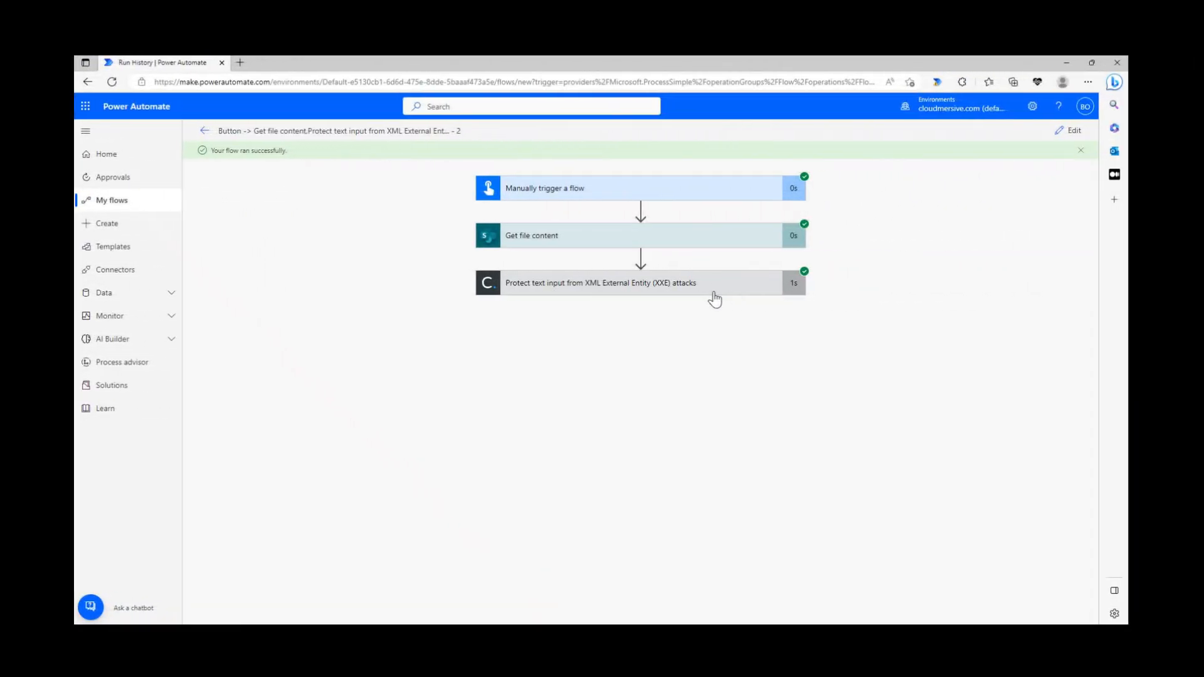
# Expand the XXE step's run details showing the XML input, Successful true and ContainedXxe false.
pyautogui.click(637, 283)
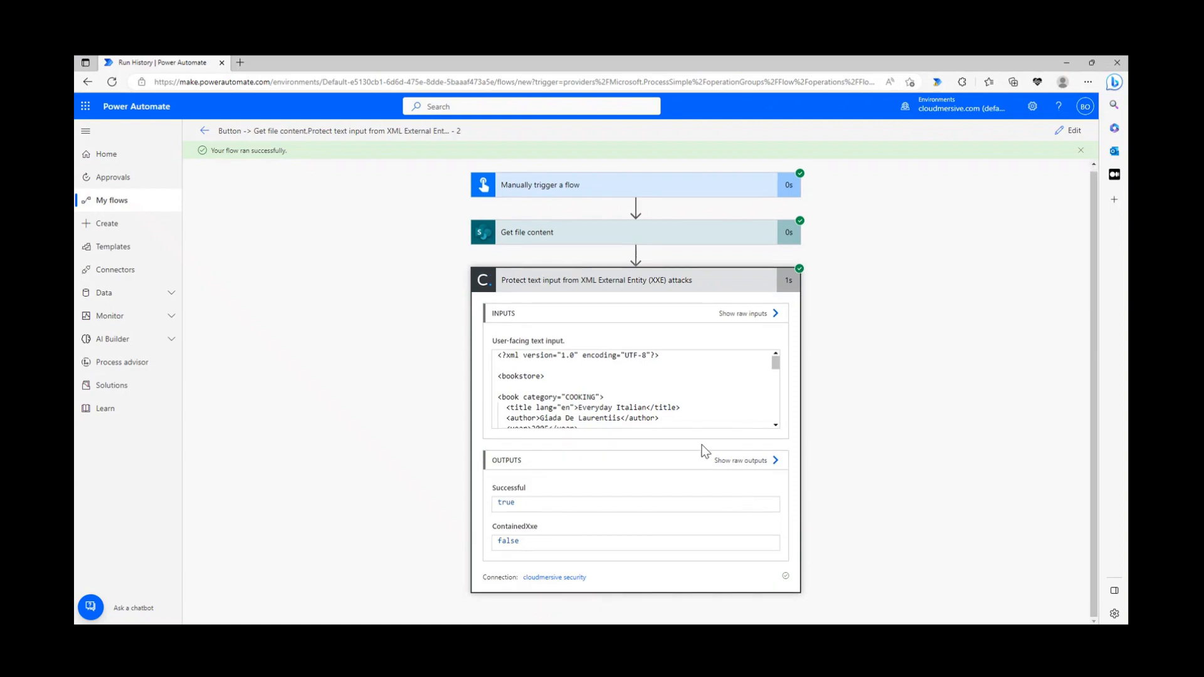
pyautogui.scroll(-3)
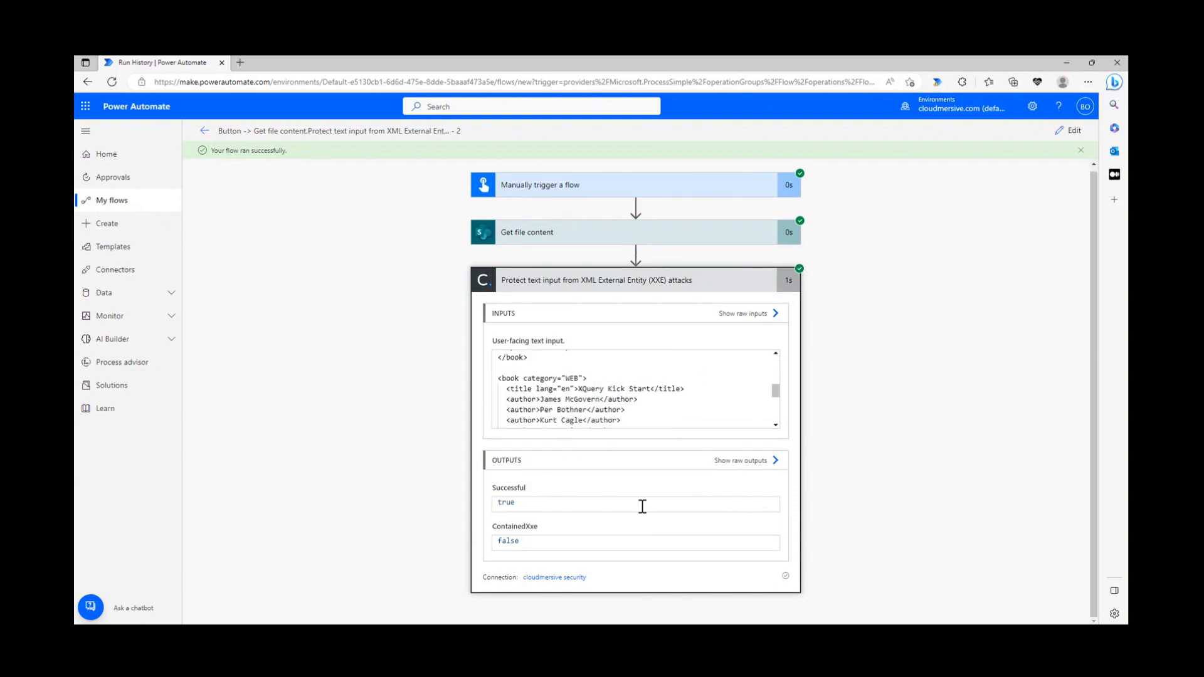
pyautogui.moveTo(538, 500)
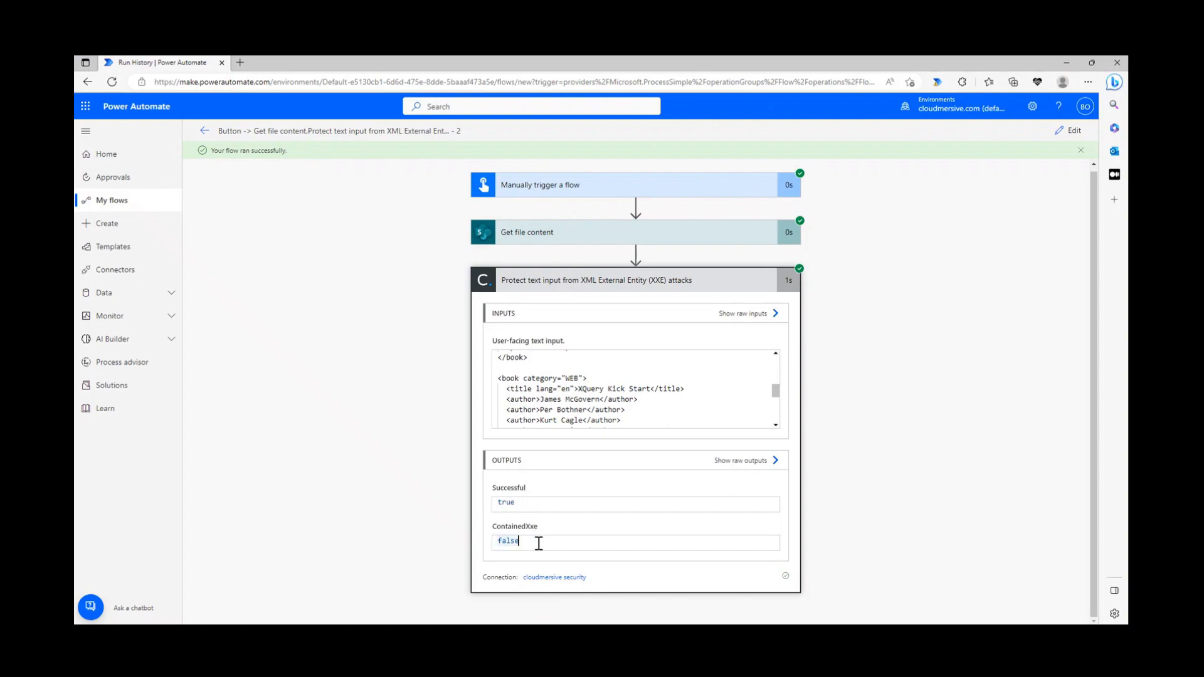
pyautogui.moveTo(647, 534)
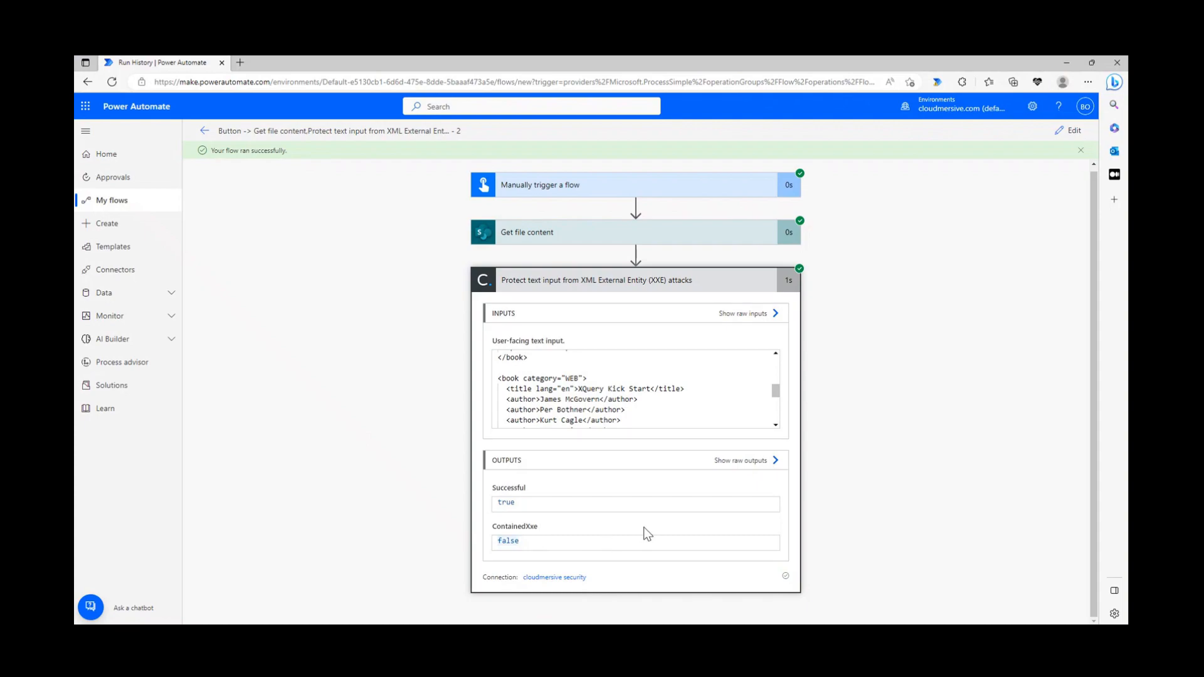
pyautogui.moveTo(534, 499)
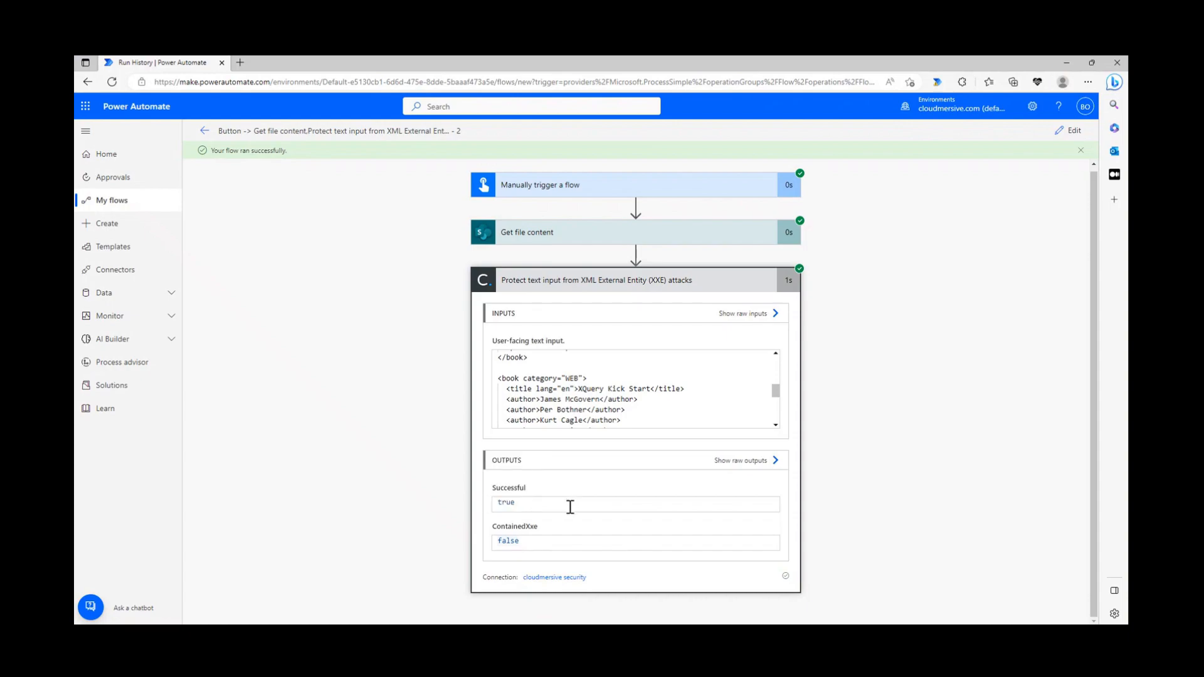
pyautogui.doubleClick(505, 502)
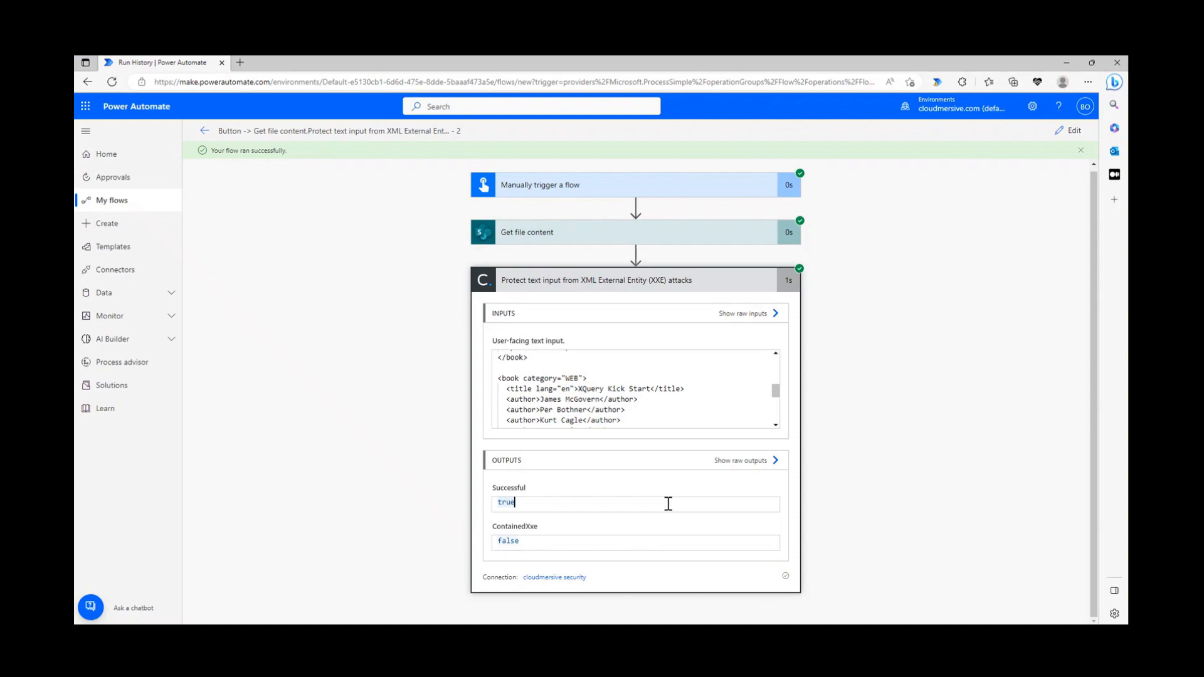
pyautogui.moveTo(795, 494)
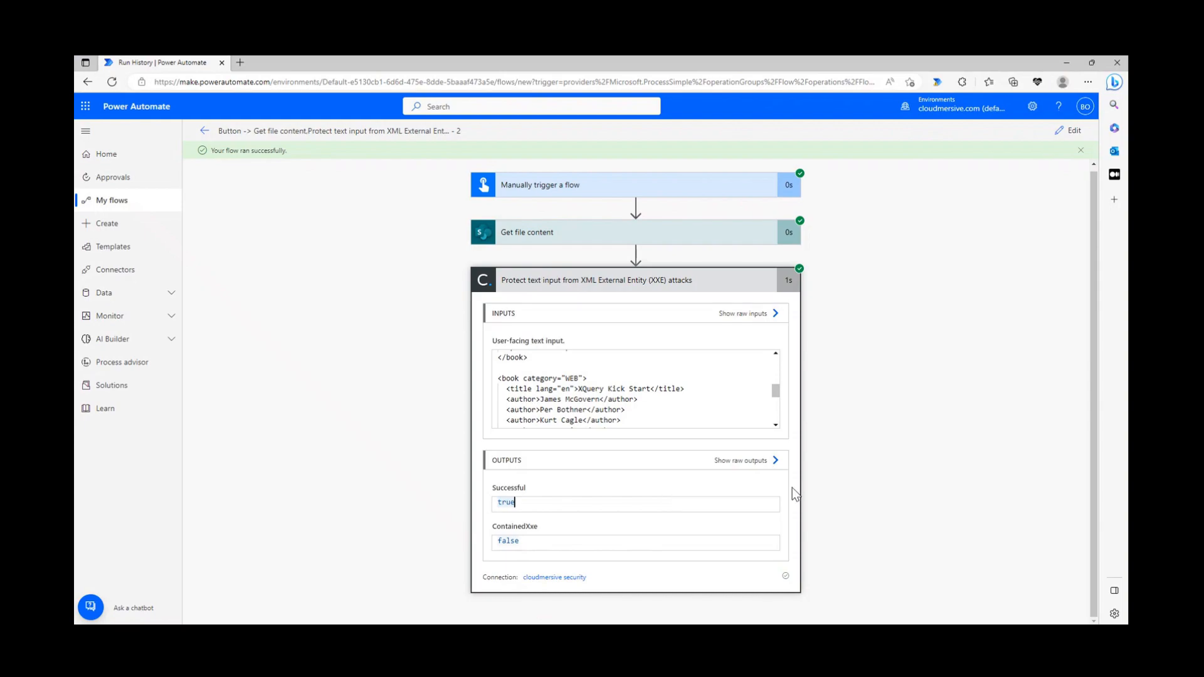